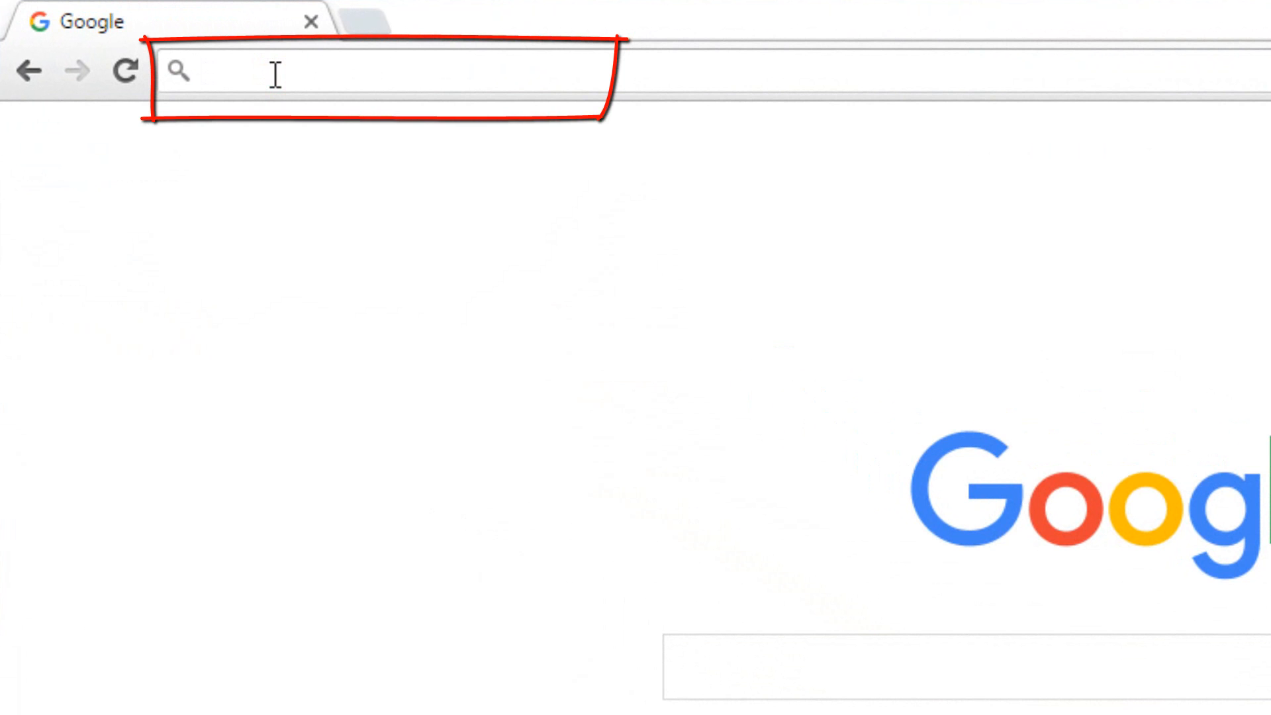
- Navigate to mail.google.com from the address bar to load Gmail's welcome page
text(gmail.co)
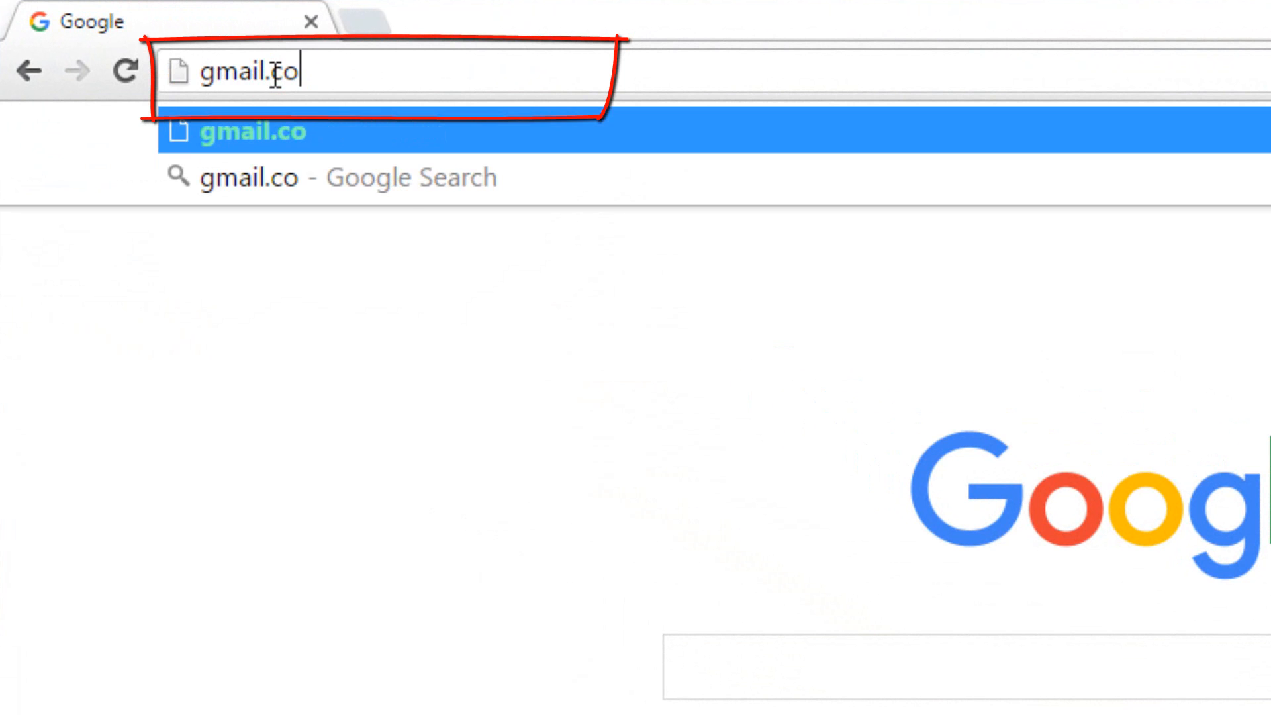
text(mail)
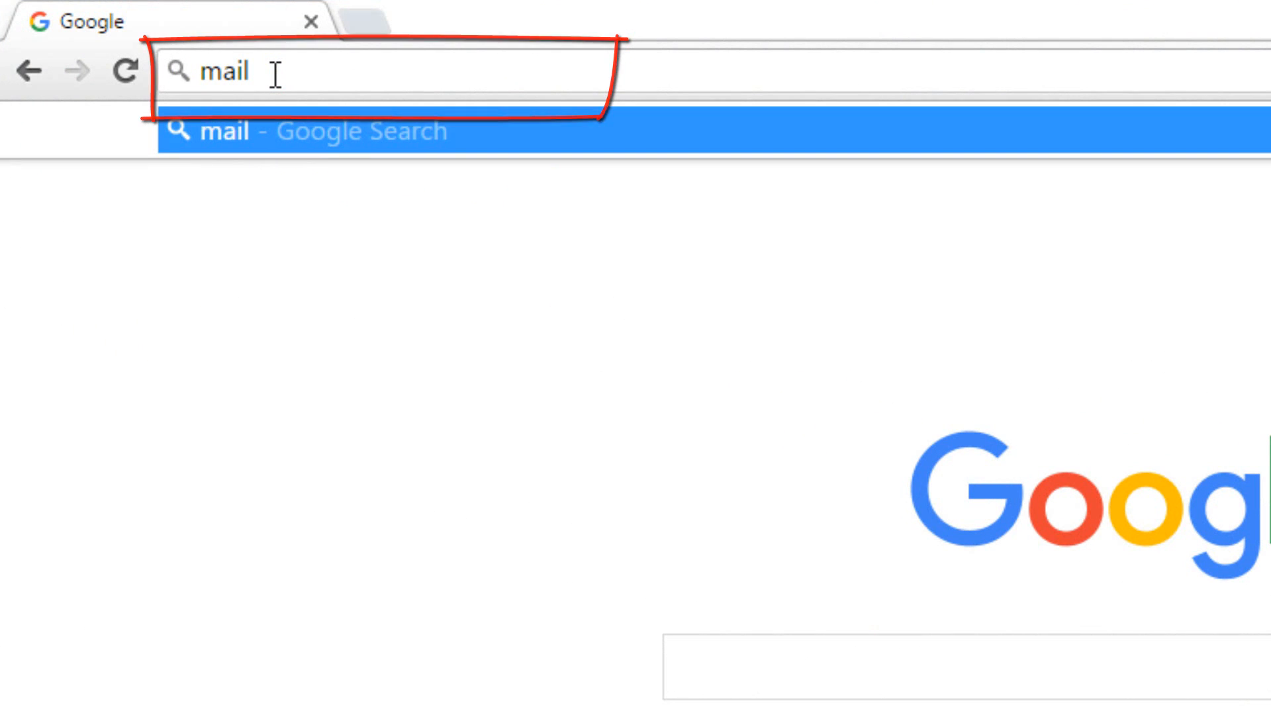
text(.google.c)
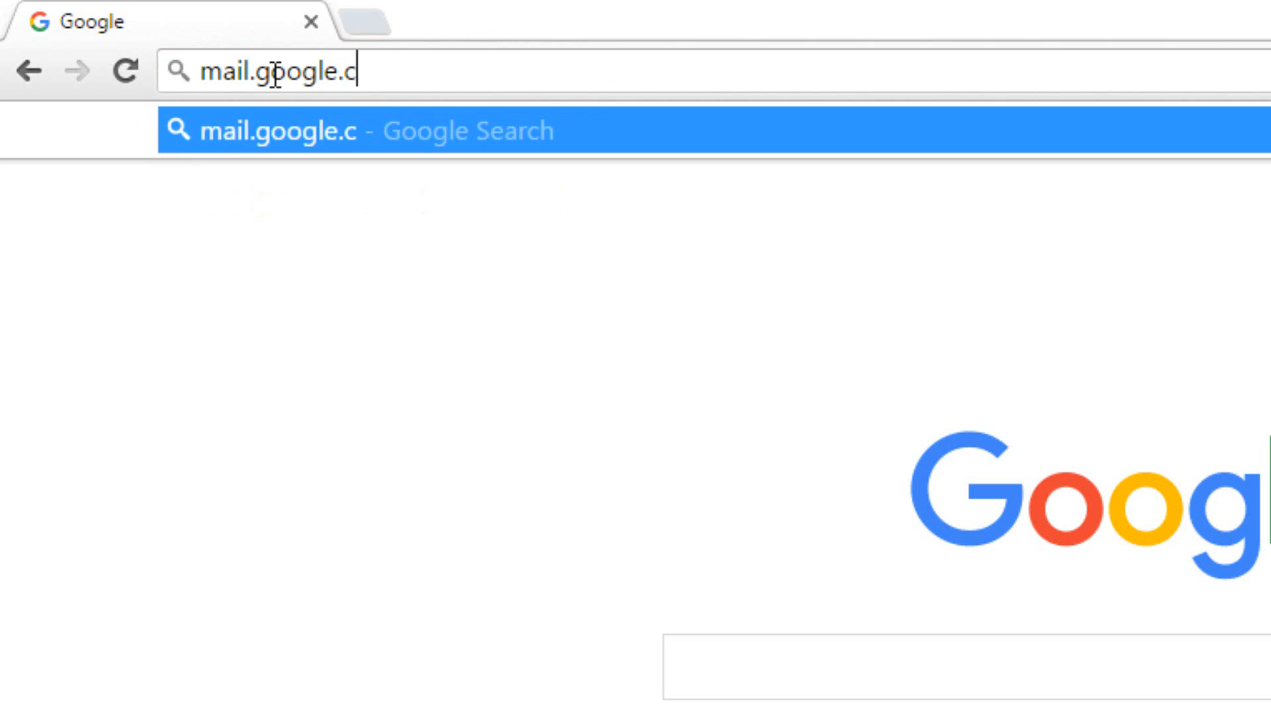
key(Return)
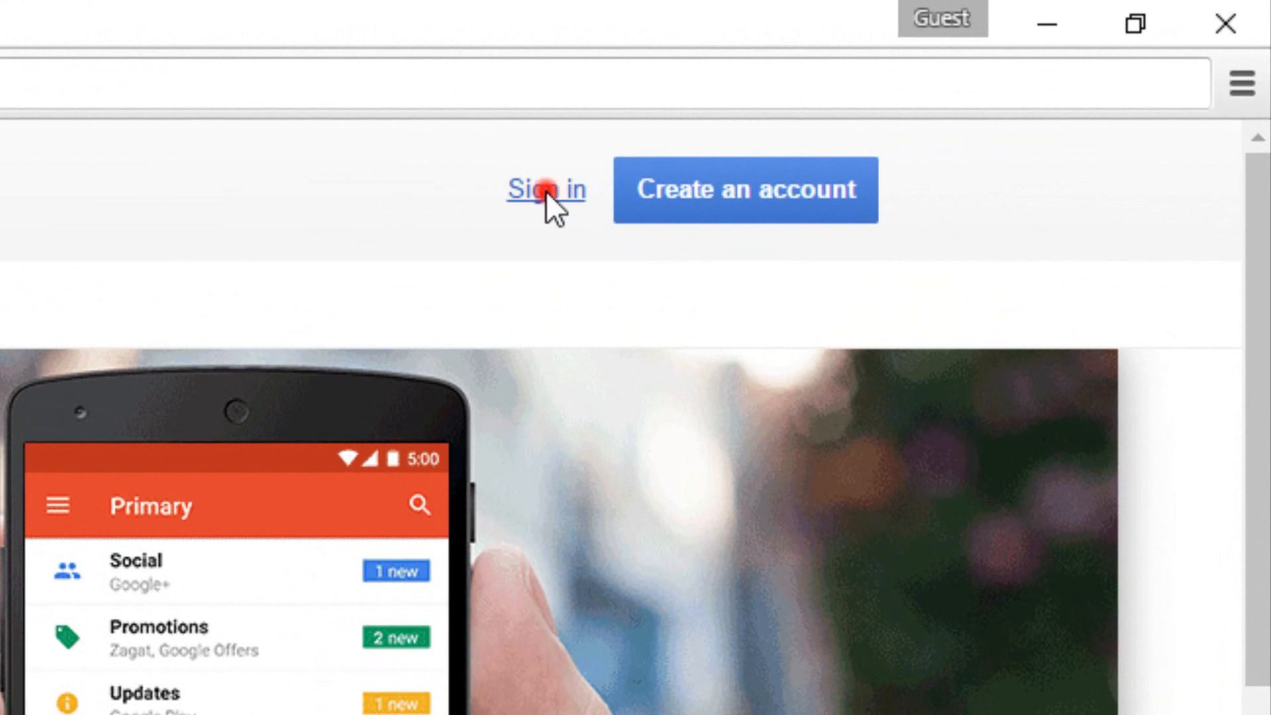
click(544, 189)
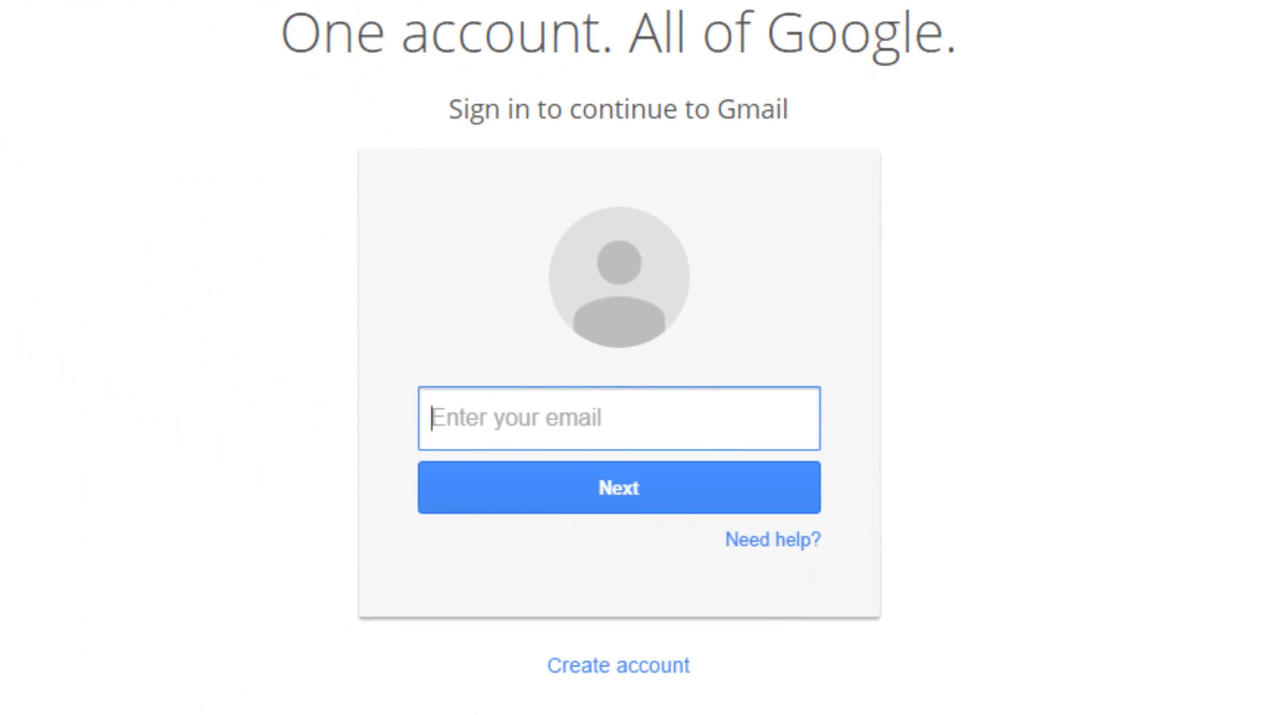
mouse_move(593, 443)
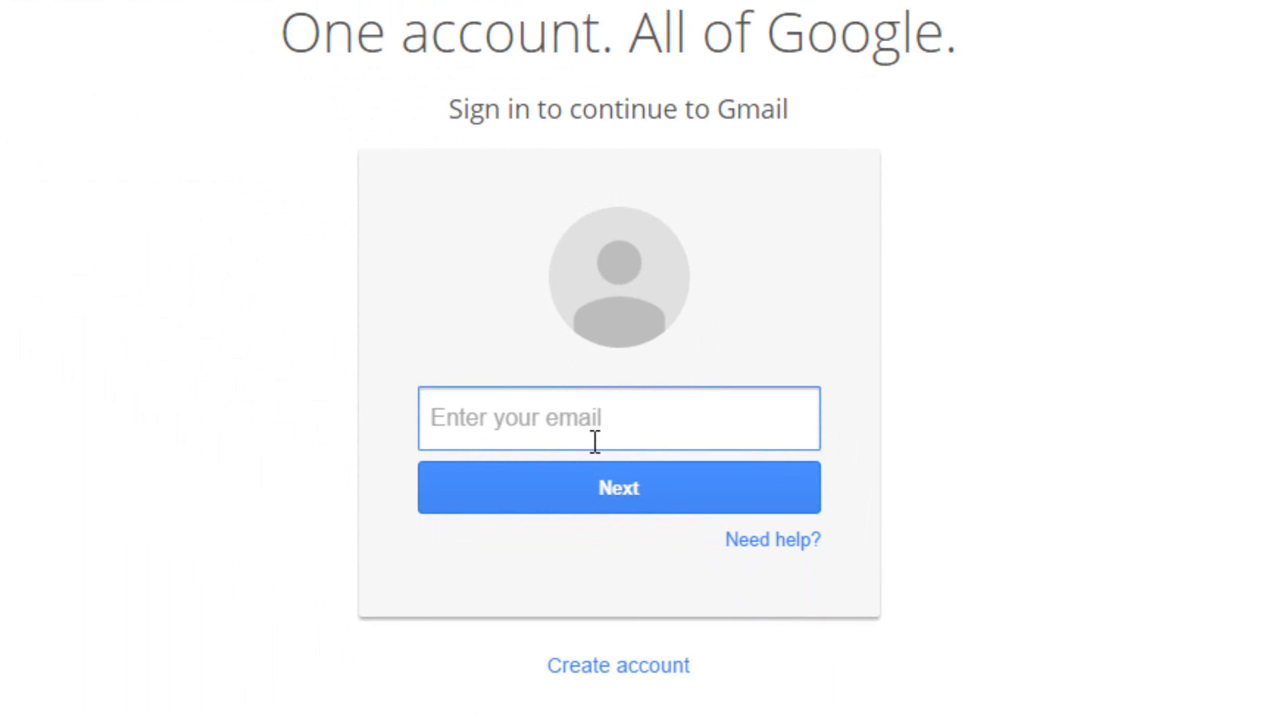
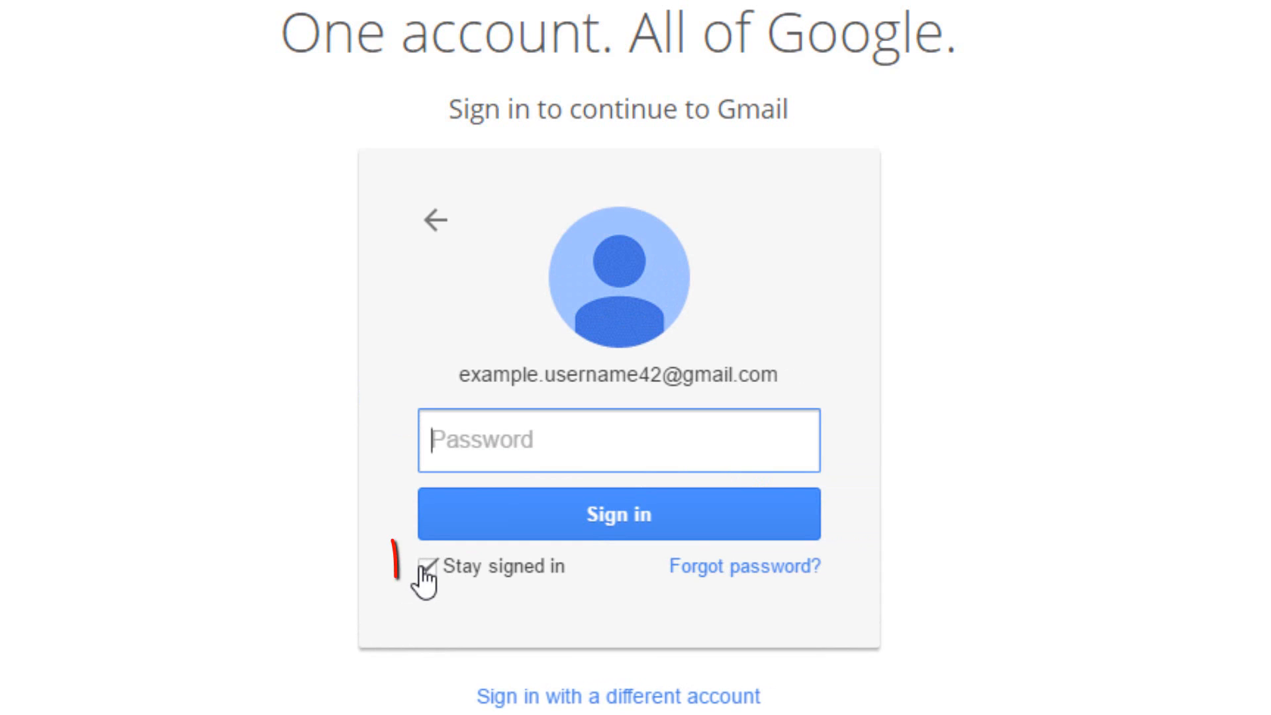
- Toggle Stay signed in off and back on, then enter the account password to reach the inbox
click(428, 565)
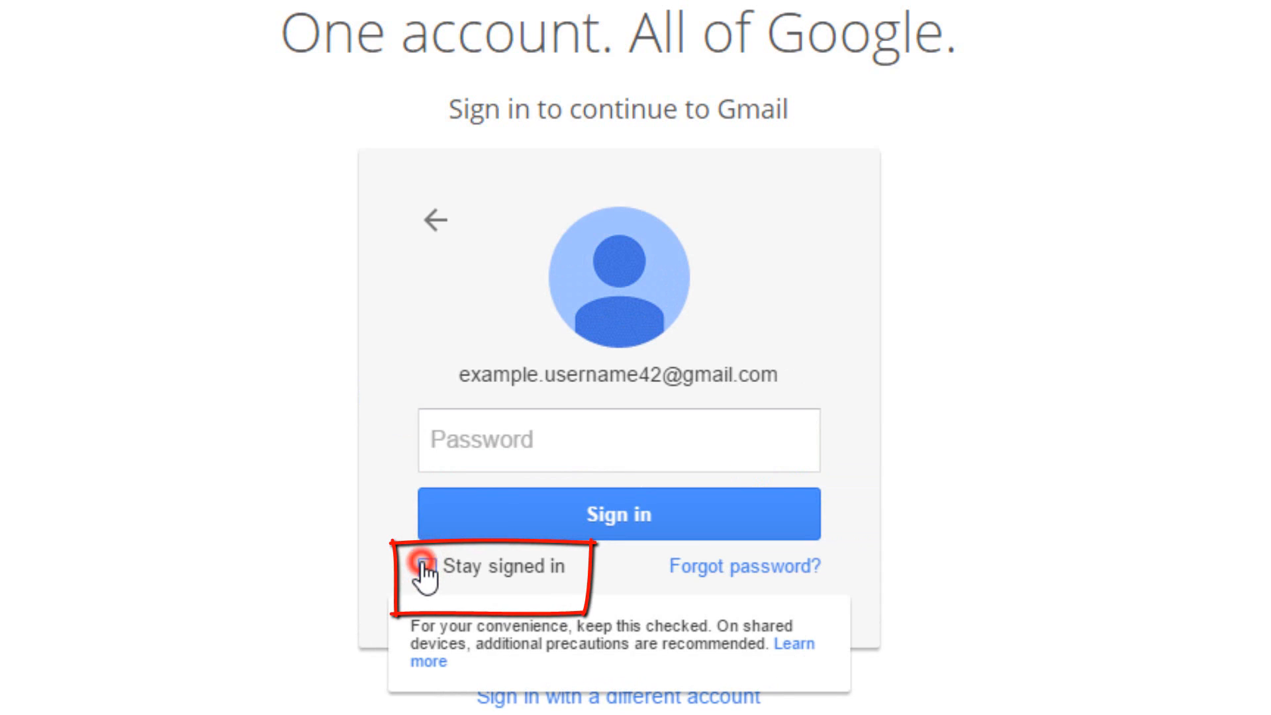
click(425, 566)
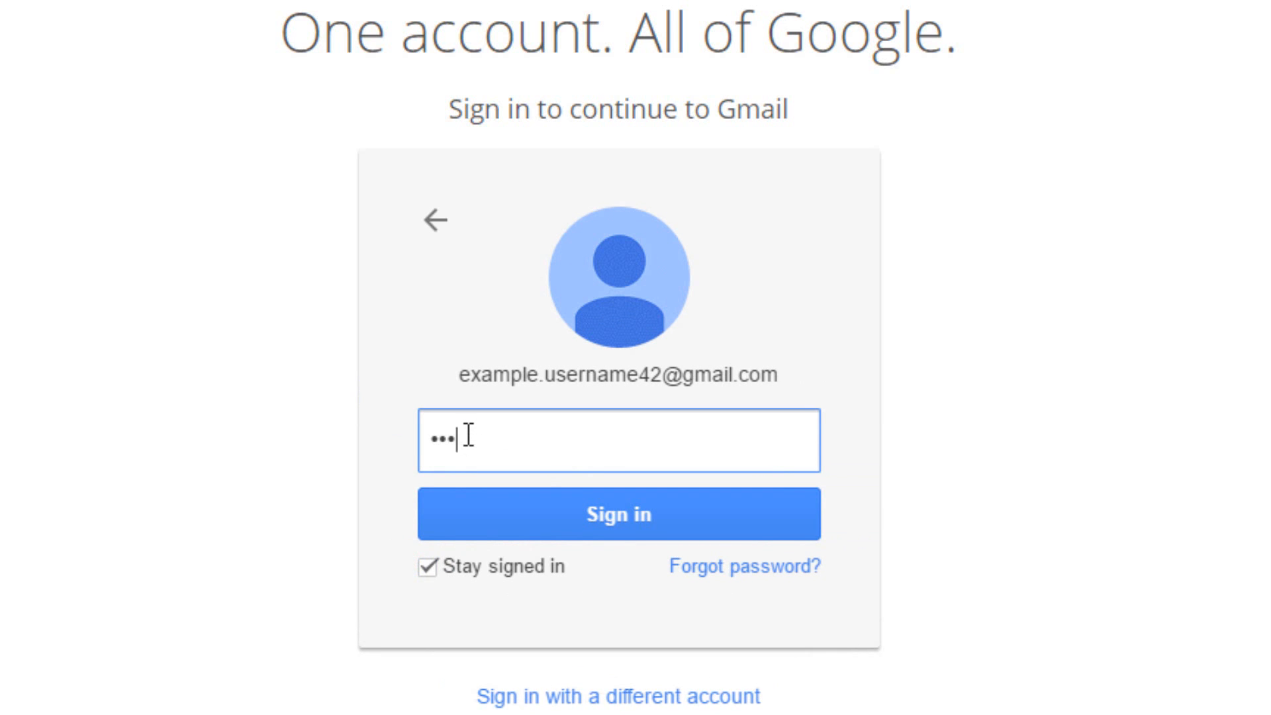
text(password)
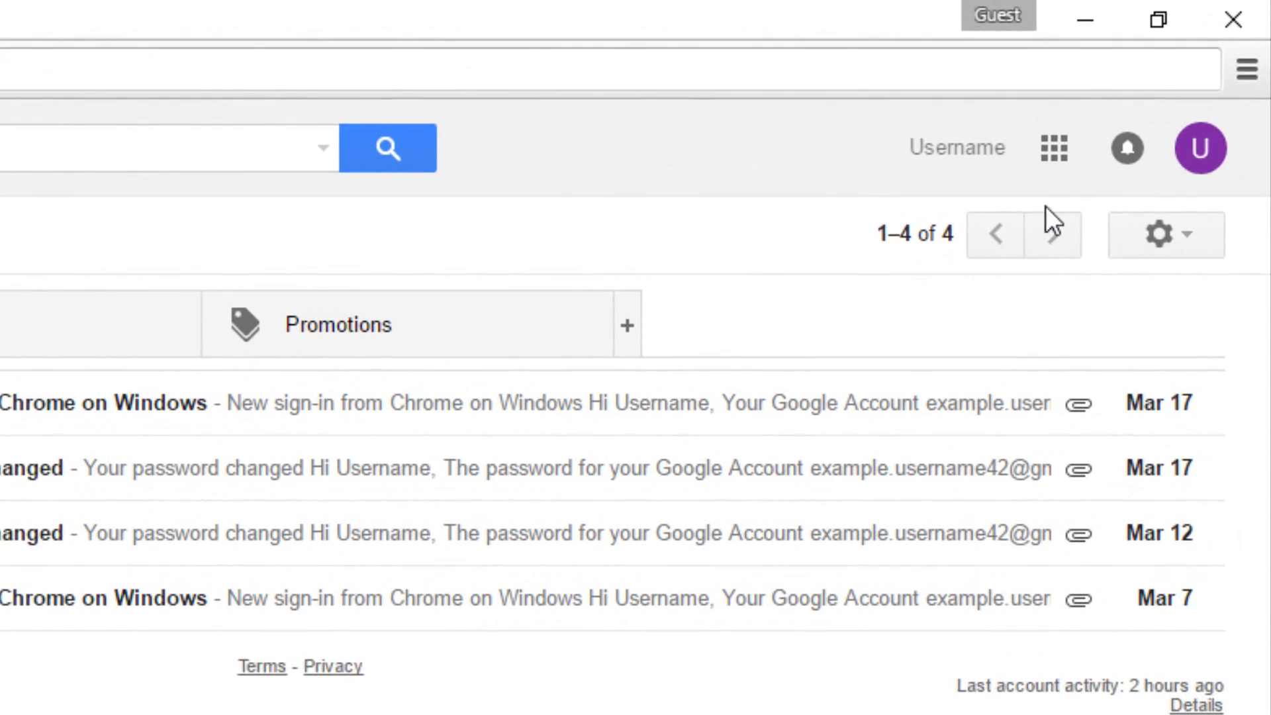
- Show the account menu from the profile avatar, revealing the Sign out option
click(1200, 148)
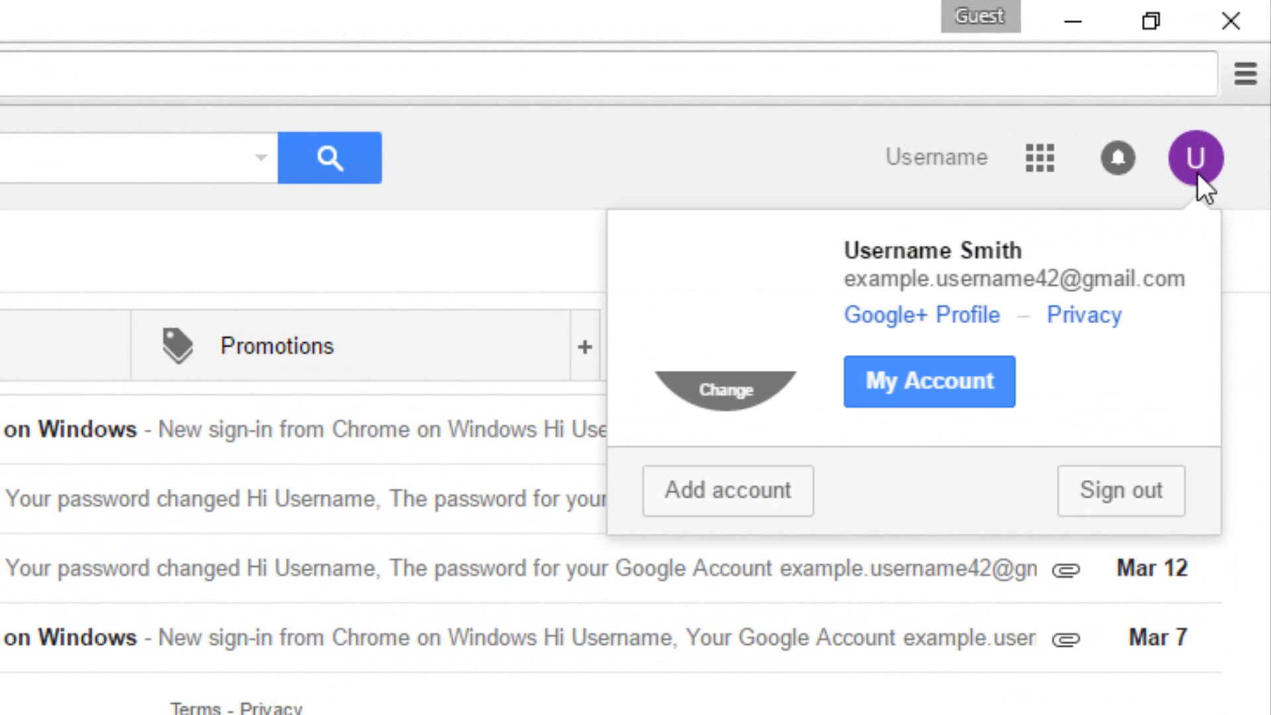